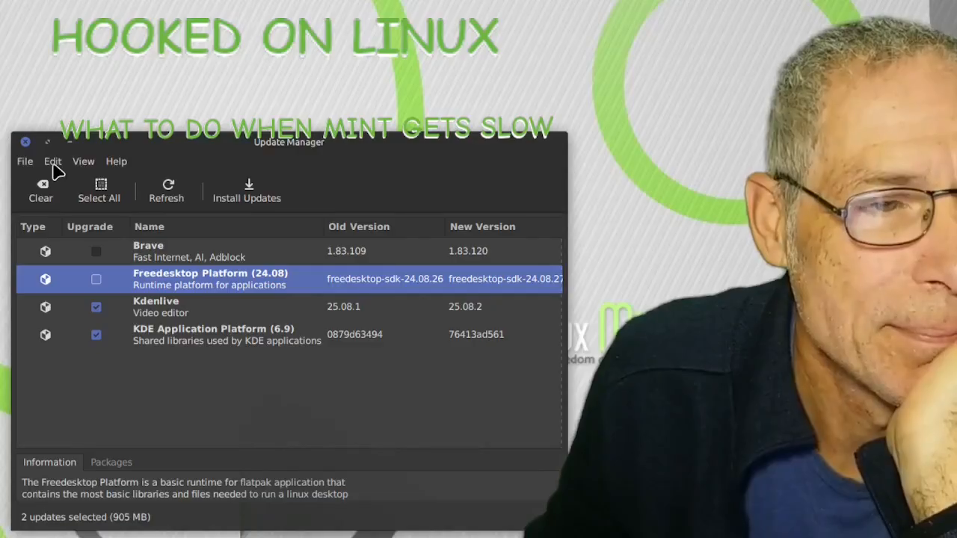
- Authenticate and launch Timeshift from Update Manager's Edit > System Snapshots to list snapshots
{"action": "left_click", "coordinate": [52, 161]}
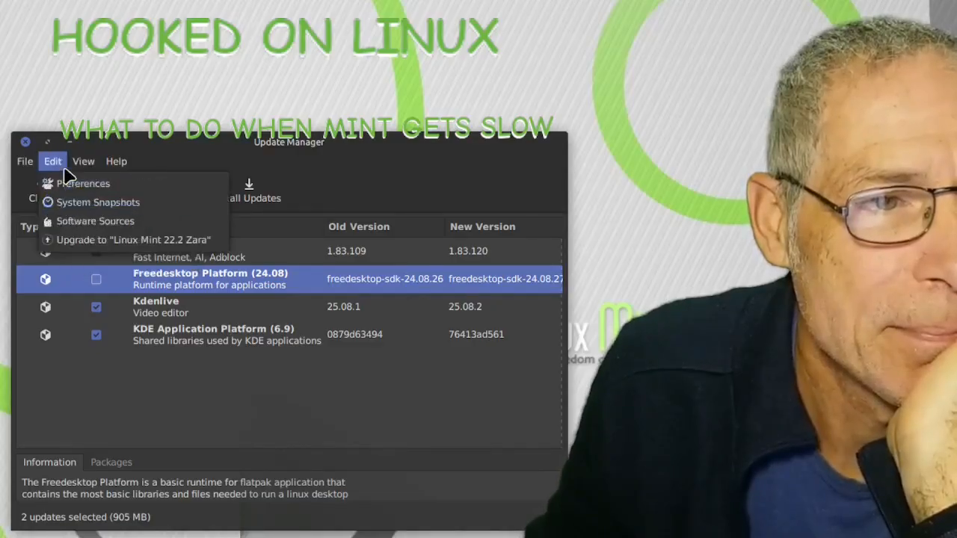
{"action": "mouse_move", "coordinate": [97, 202]}
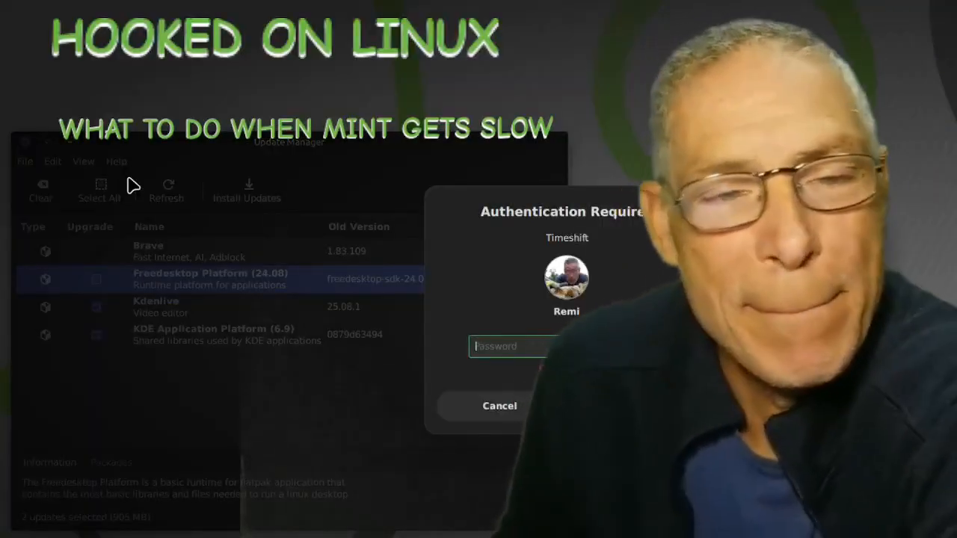
{"action": "type", "text": "••••"}
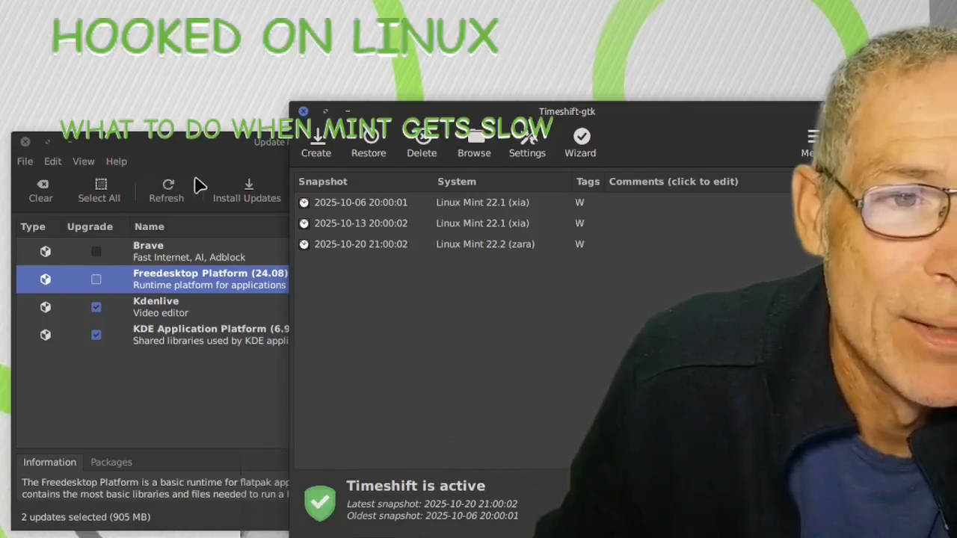
{"action": "left_click", "coordinate": [360, 202]}
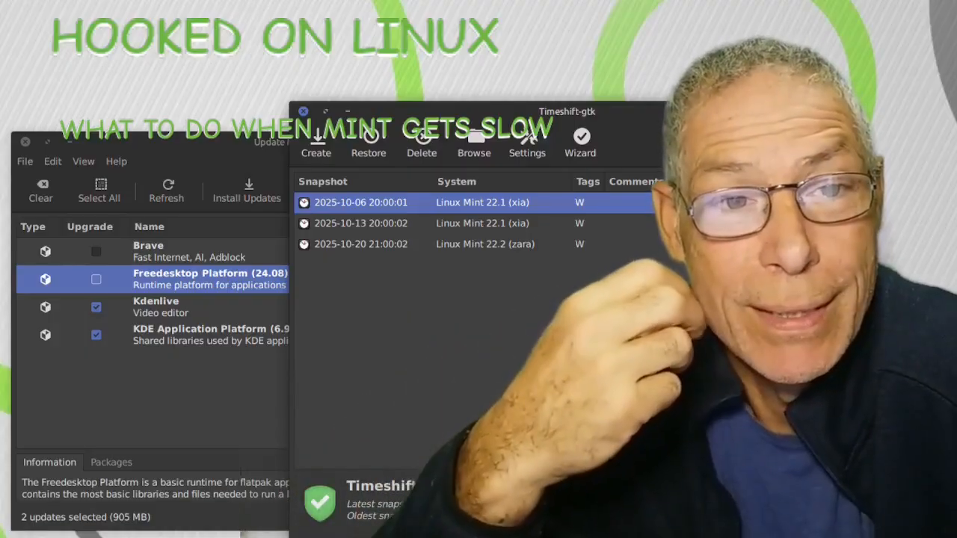
{"action": "mouse_move", "coordinate": [543, 354]}
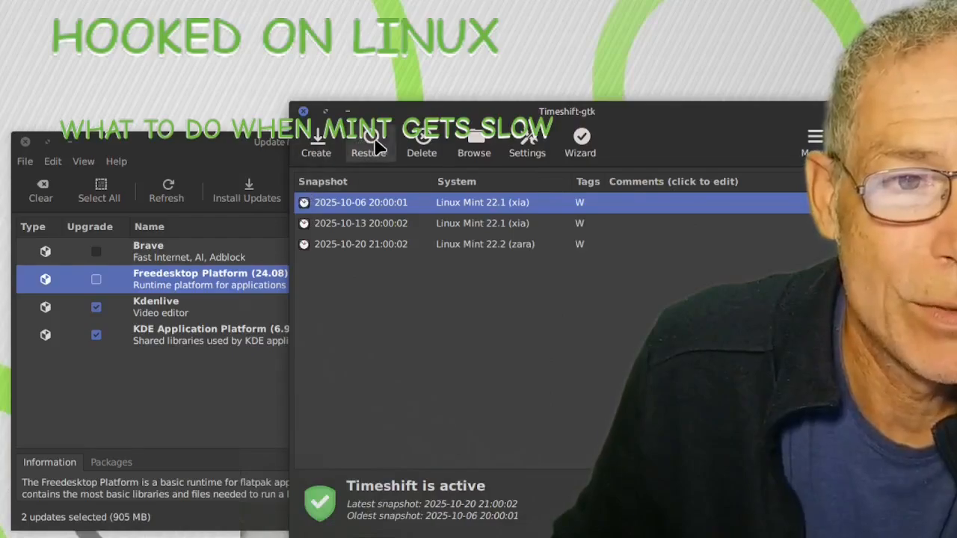
{"action": "left_click", "coordinate": [368, 142]}
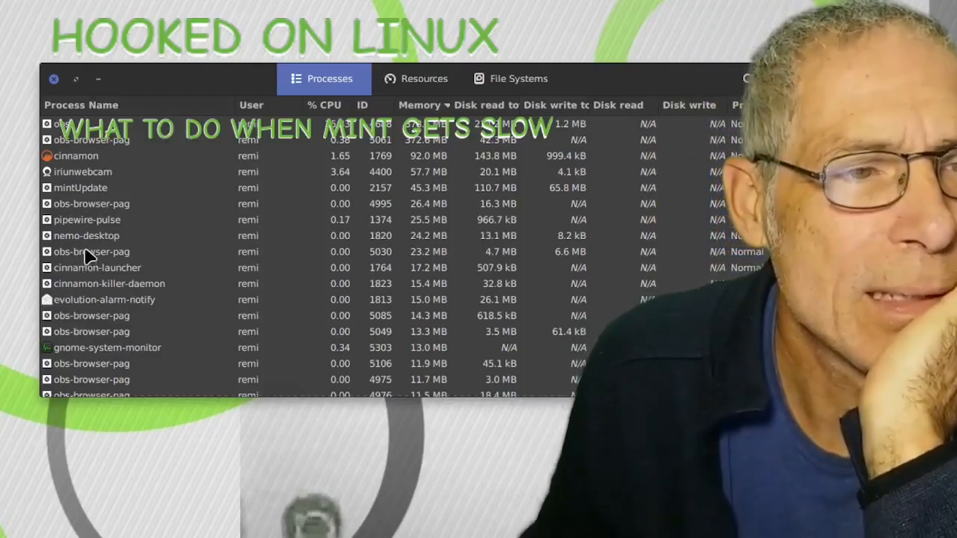
{"action": "scroll", "scroll_direction": "down", "scroll_amount": 3}
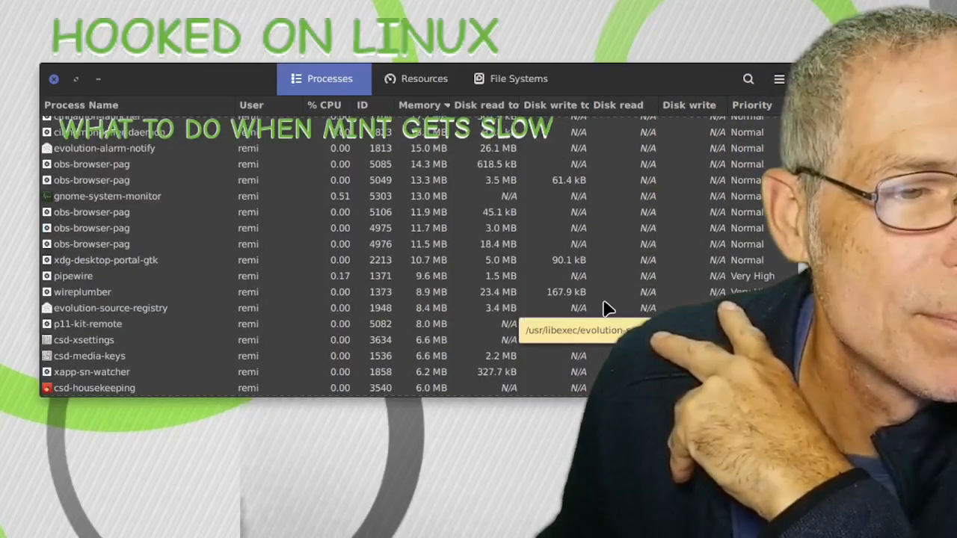
{"action": "scroll", "scroll_direction": "down", "scroll_amount": 3}
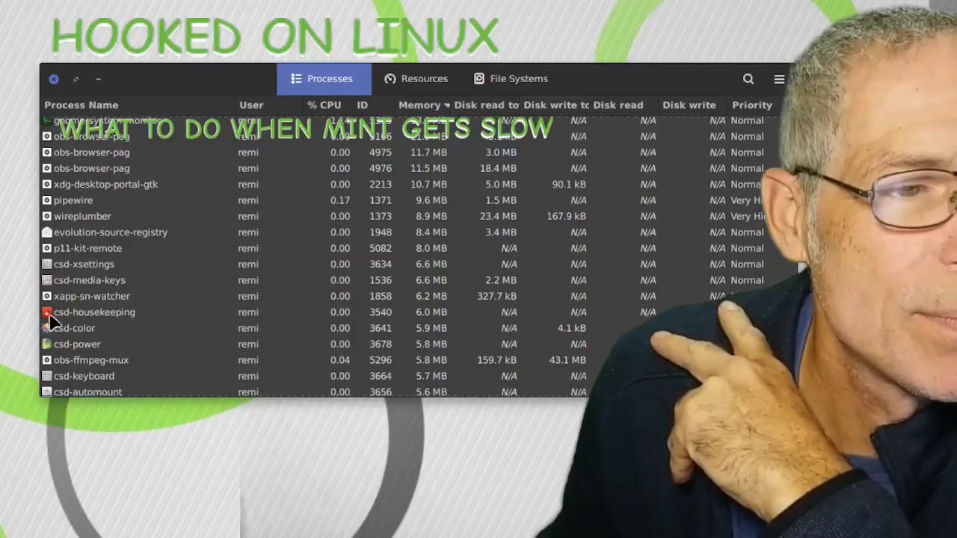
{"action": "mouse_move", "coordinate": [75, 321]}
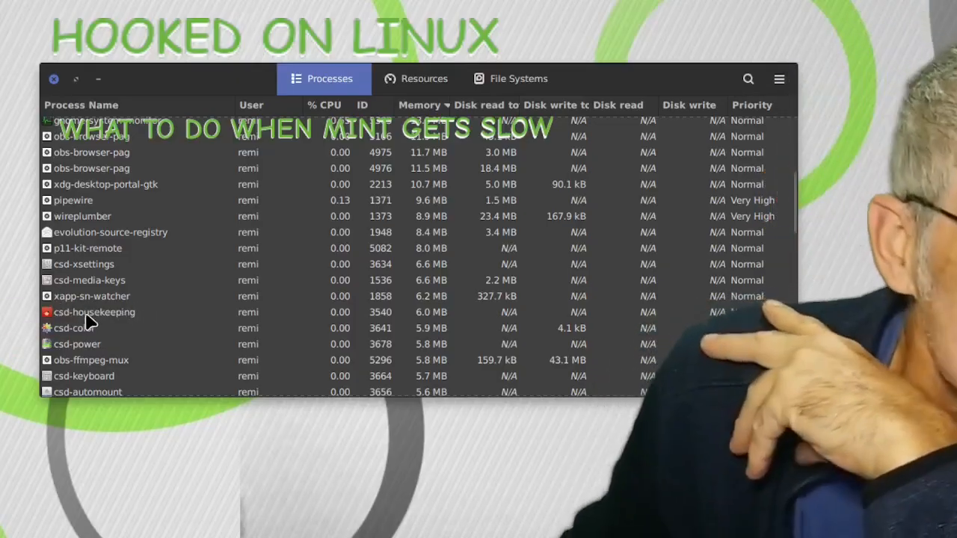
{"action": "mouse_move", "coordinate": [86, 322]}
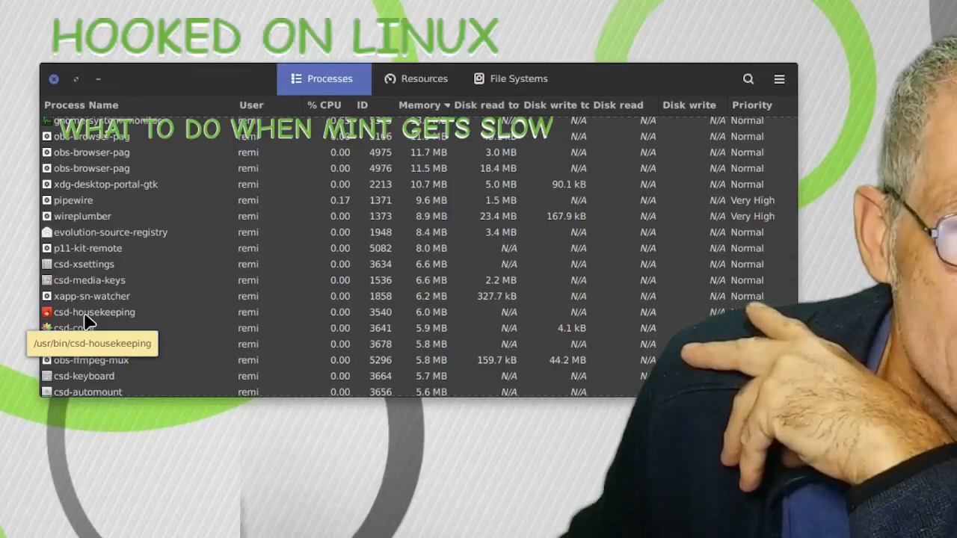
{"action": "mouse_move", "coordinate": [449, 320]}
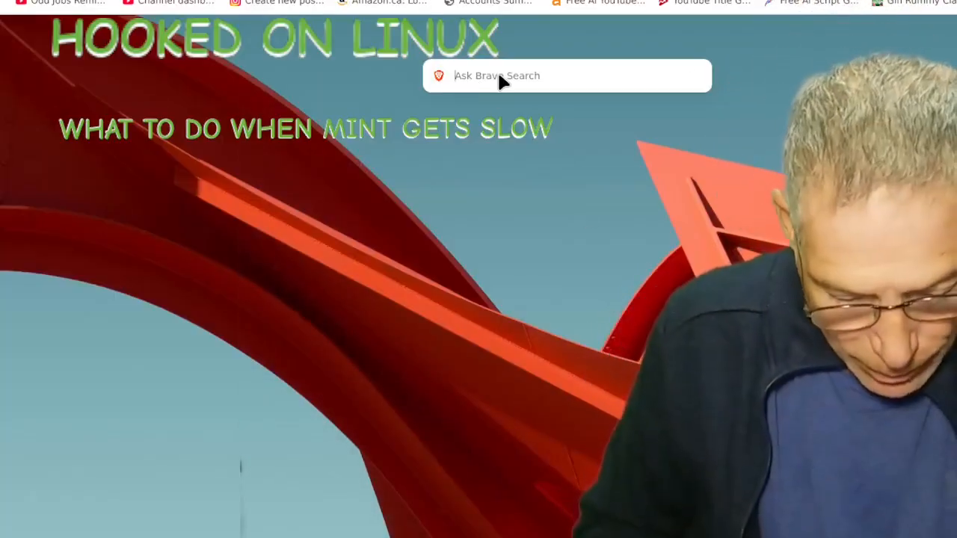
- Search Brave for 'csd housekeeping'
{"action": "type", "text": "csd housekeeping"}
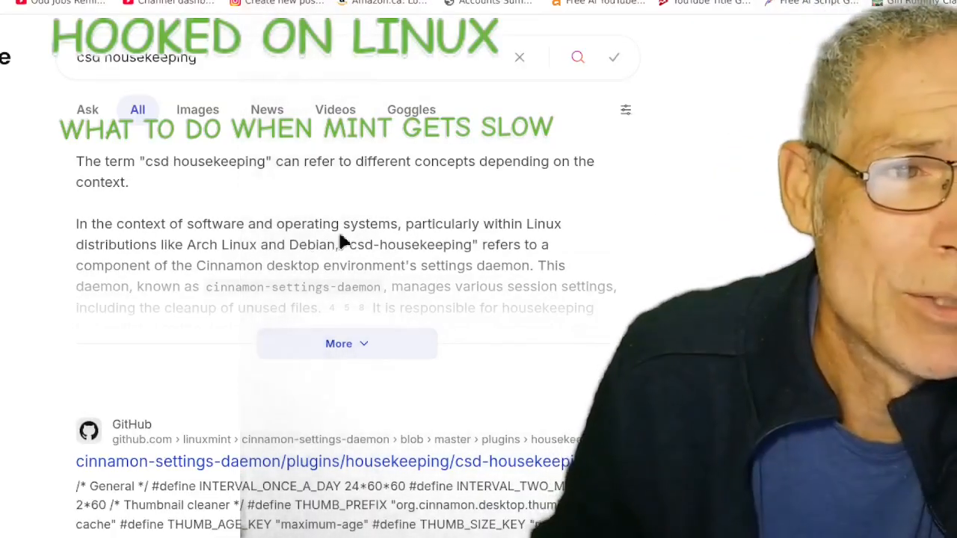
{"action": "mouse_move", "coordinate": [501, 188]}
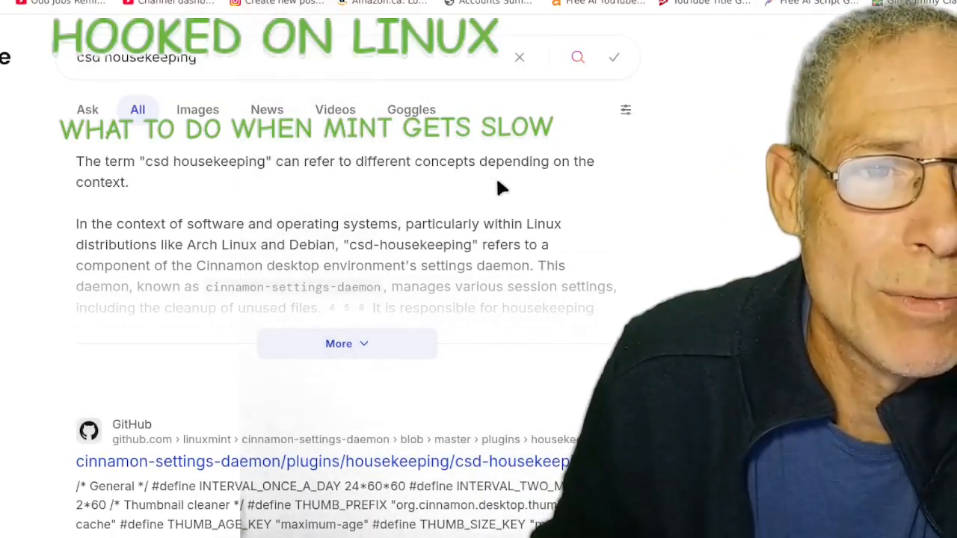
{"action": "mouse_move", "coordinate": [74, 262]}
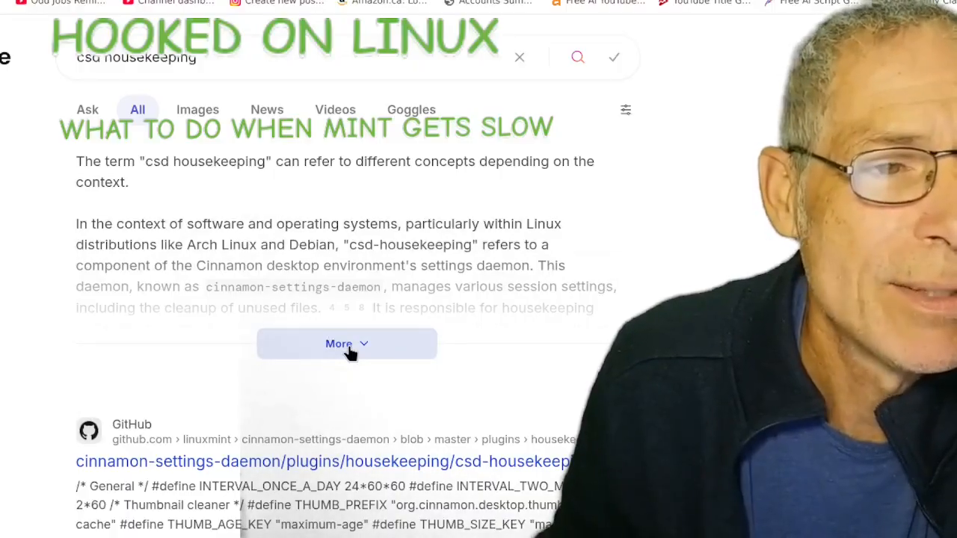
- Expand the full csd-housekeeping answer, then browse the GitHub, Reddit, video and forum results
{"action": "left_click", "coordinate": [346, 343]}
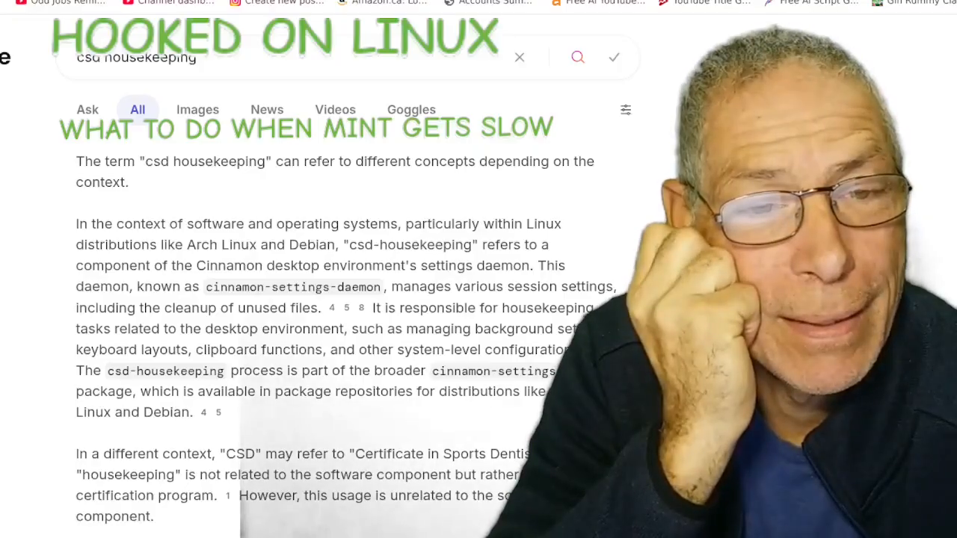
{"action": "scroll", "scroll_direction": "down", "scroll_amount": 3}
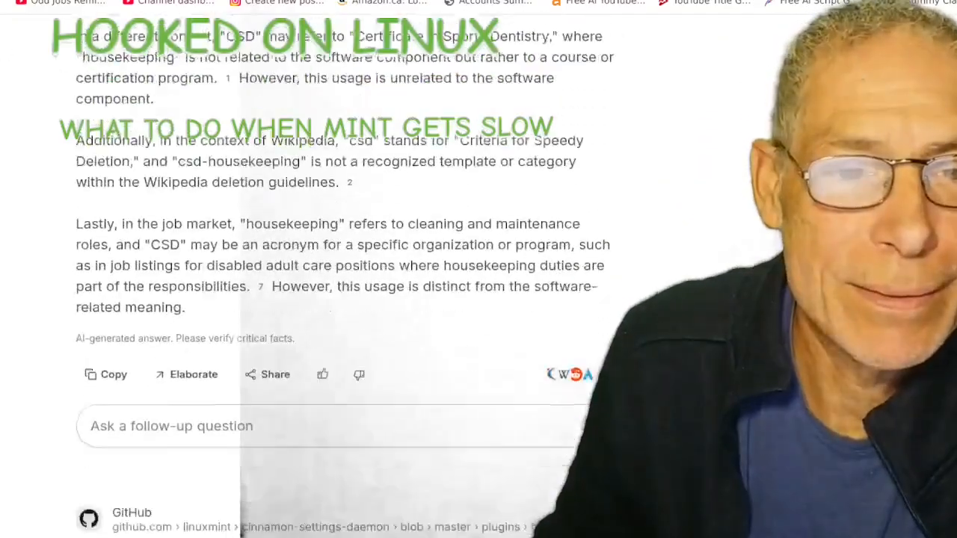
{"action": "scroll", "scroll_direction": "down", "scroll_amount": 3}
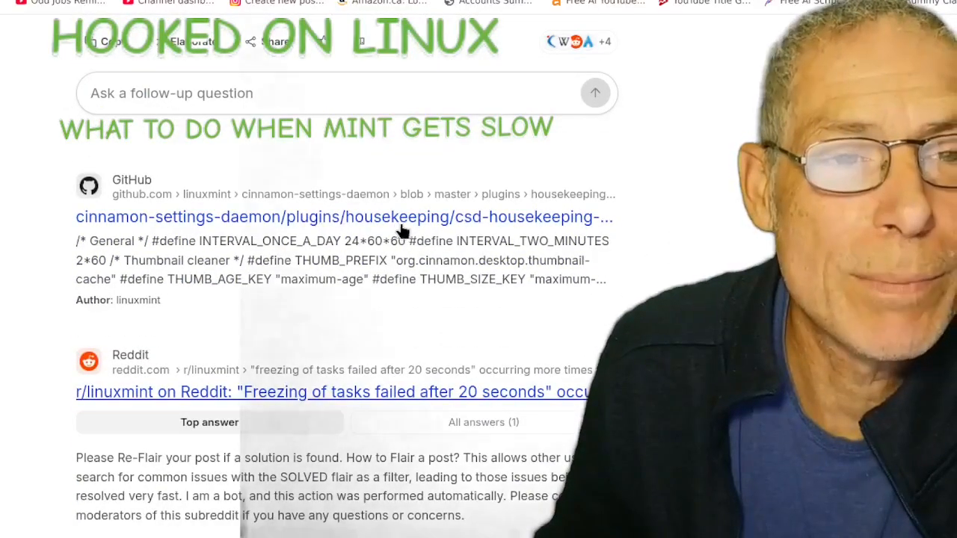
{"action": "mouse_move", "coordinate": [346, 323]}
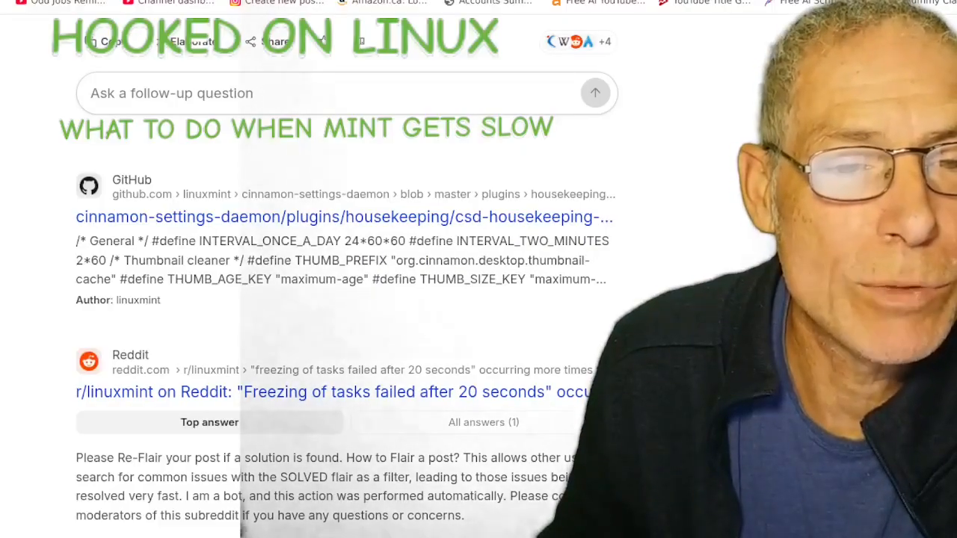
{"action": "scroll", "scroll_direction": "down", "scroll_amount": 3}
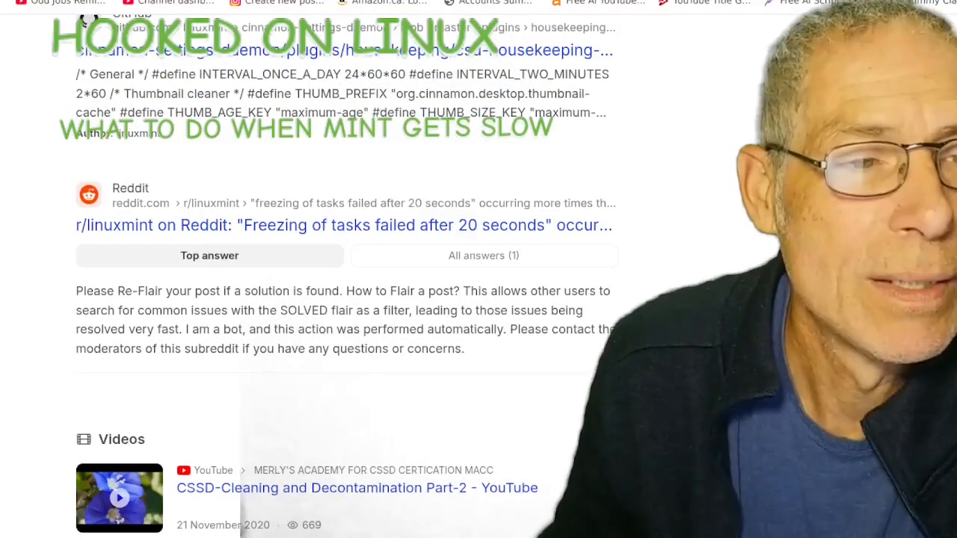
{"action": "scroll", "scroll_direction": "down", "scroll_amount": 3}
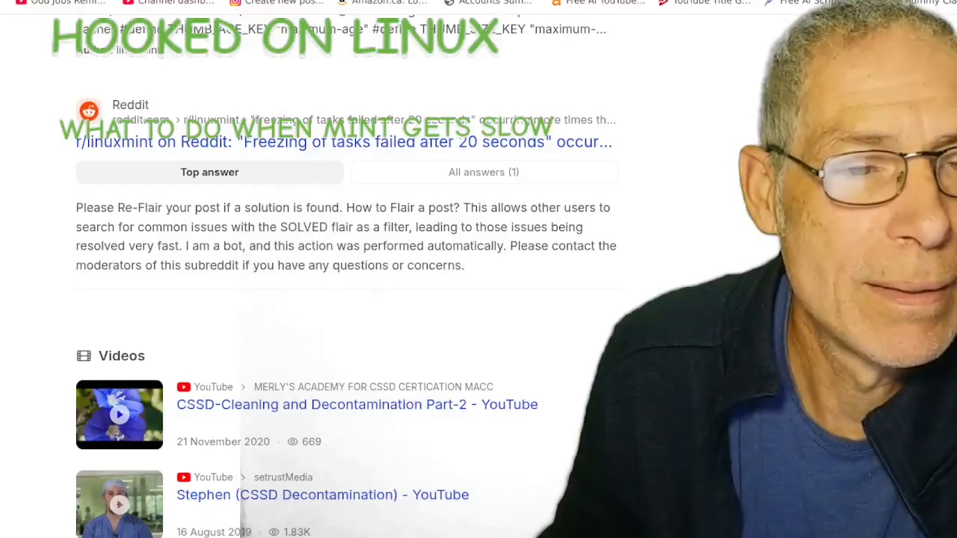
{"action": "scroll", "scroll_direction": "down", "scroll_amount": 3}
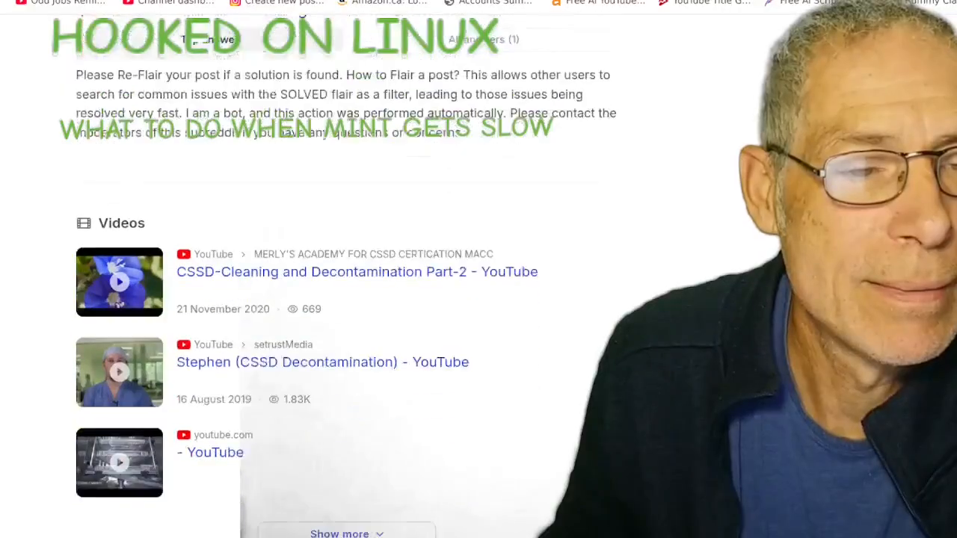
{"action": "scroll", "scroll_direction": "down", "scroll_amount": 3}
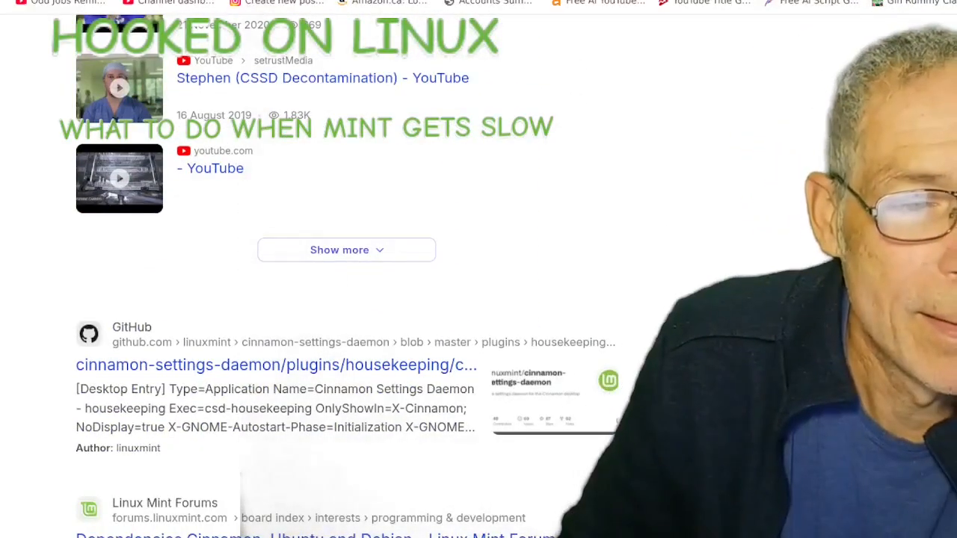
{"action": "scroll", "scroll_direction": "down", "scroll_amount": 3}
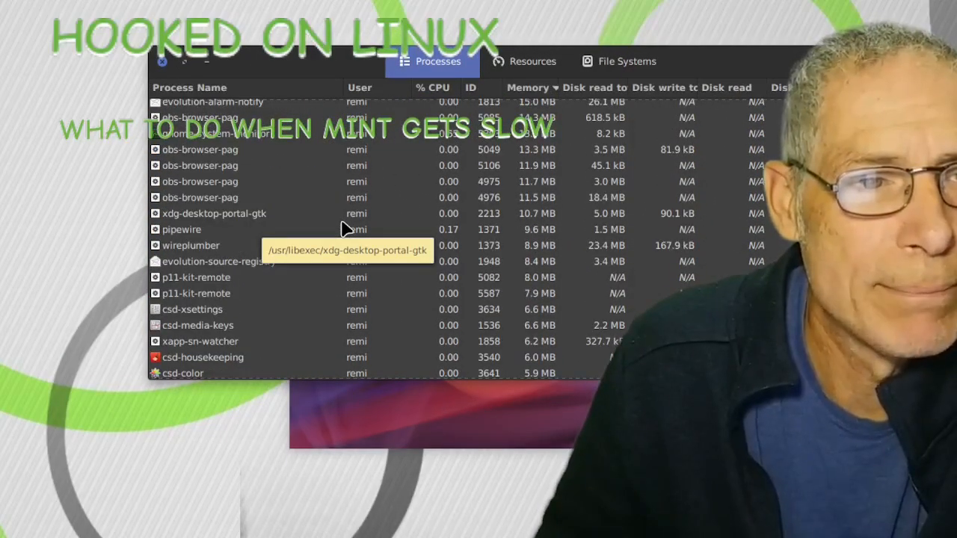
- Sort the process list by % CPU, putting obs at about 21% on top
{"action": "left_click", "coordinate": [433, 88]}
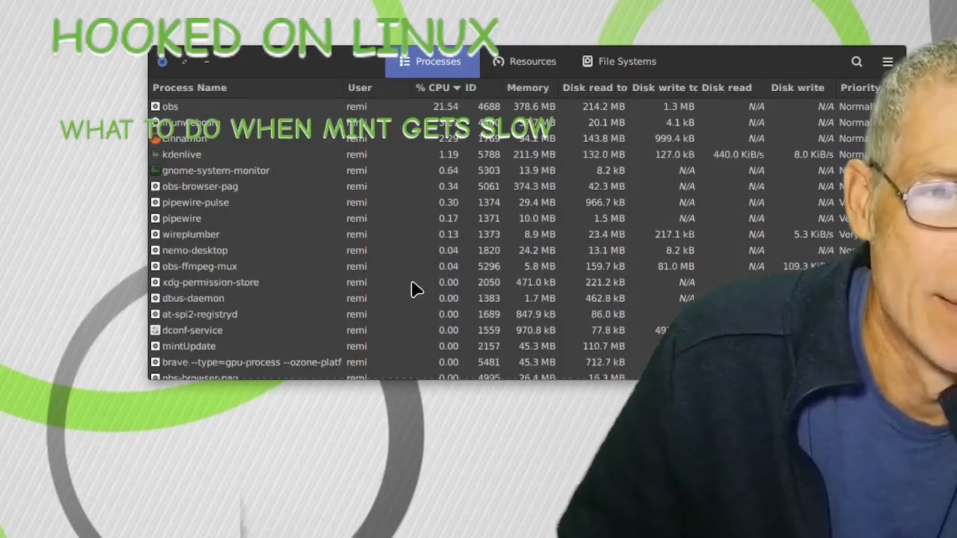
{"action": "mouse_move", "coordinate": [415, 288]}
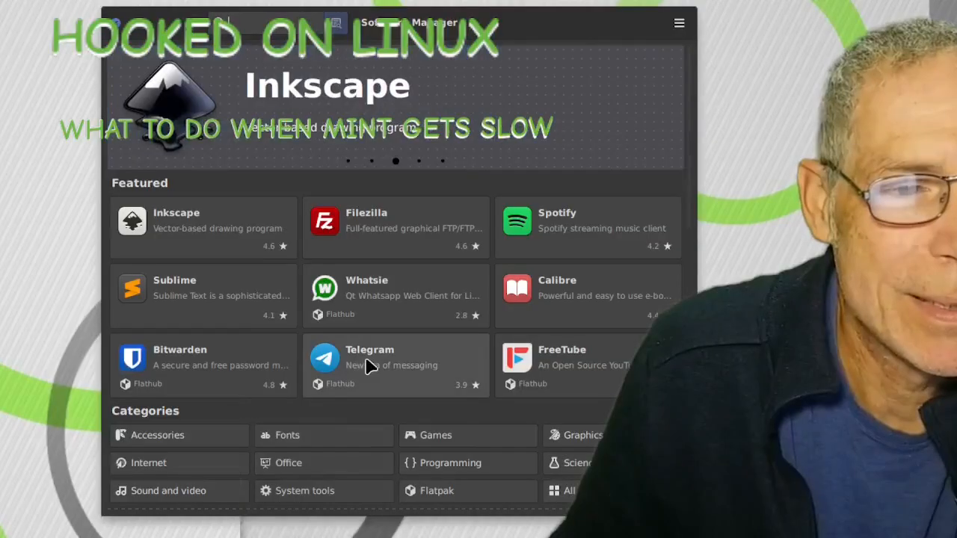
{"action": "mouse_move", "coordinate": [217, 498]}
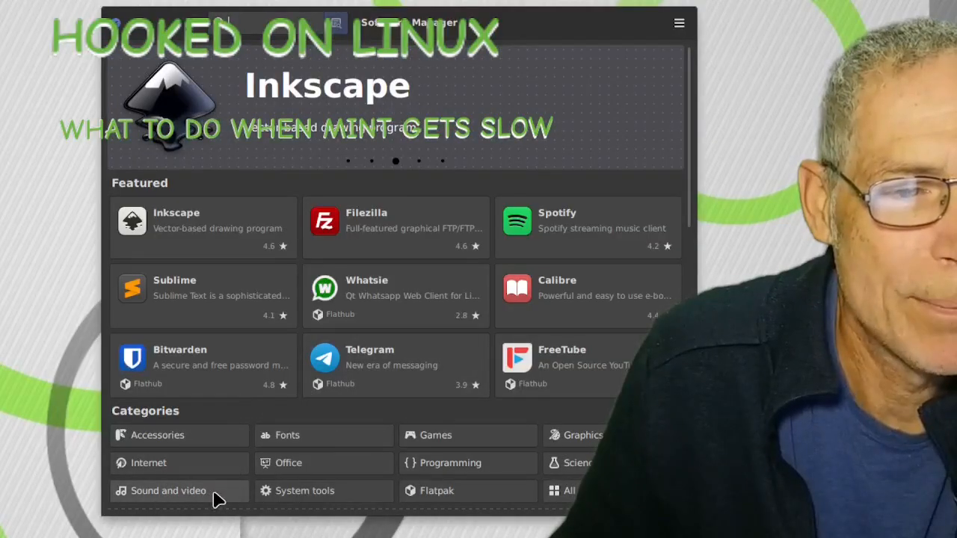
- Search Software Manager for 'kden' to show native and Flathub Kdenlive
{"action": "type", "text": "kden"}
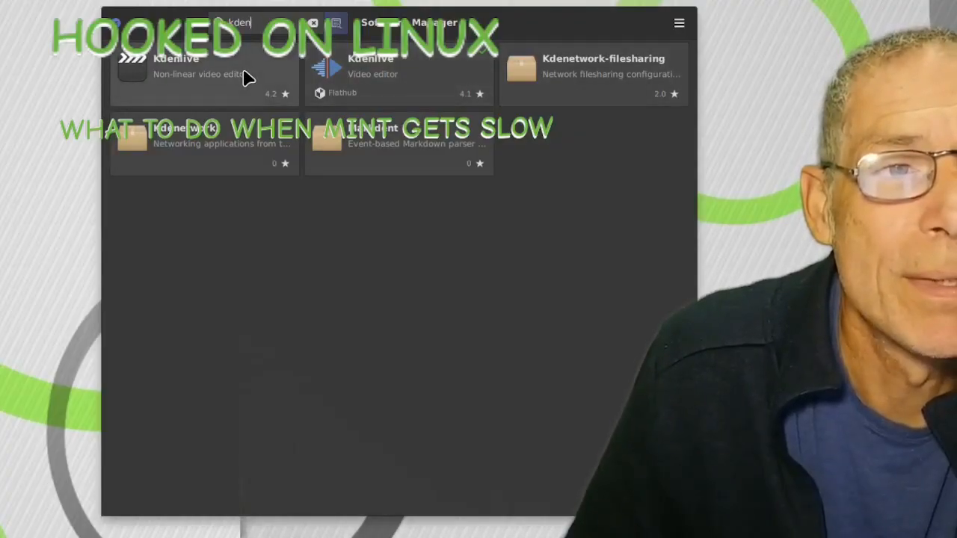
{"action": "mouse_move", "coordinate": [290, 94]}
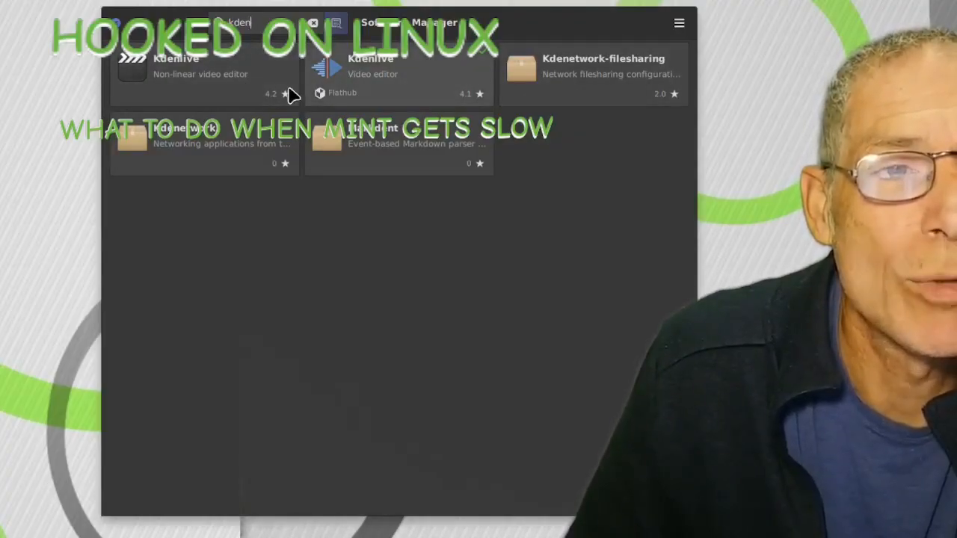
{"action": "mouse_move", "coordinate": [247, 94]}
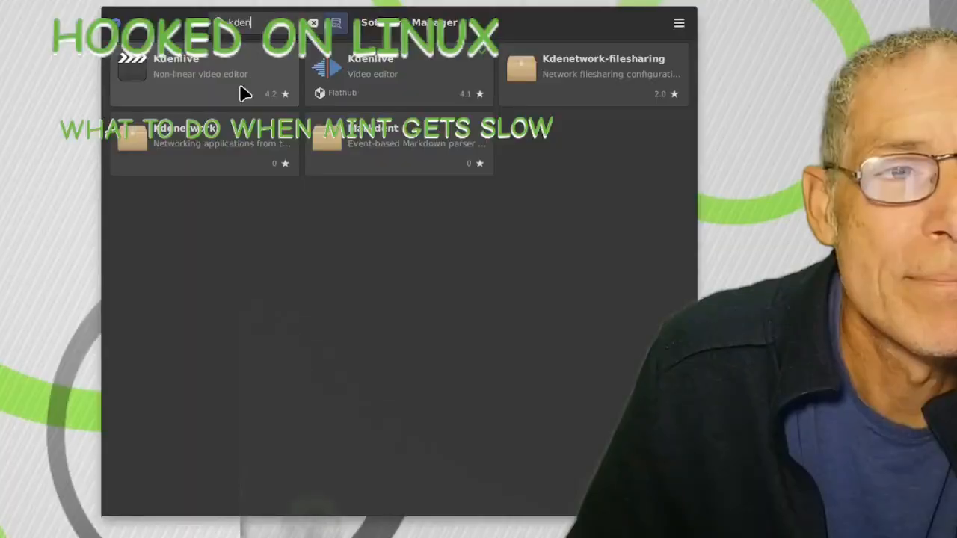
{"action": "mouse_move", "coordinate": [251, 90]}
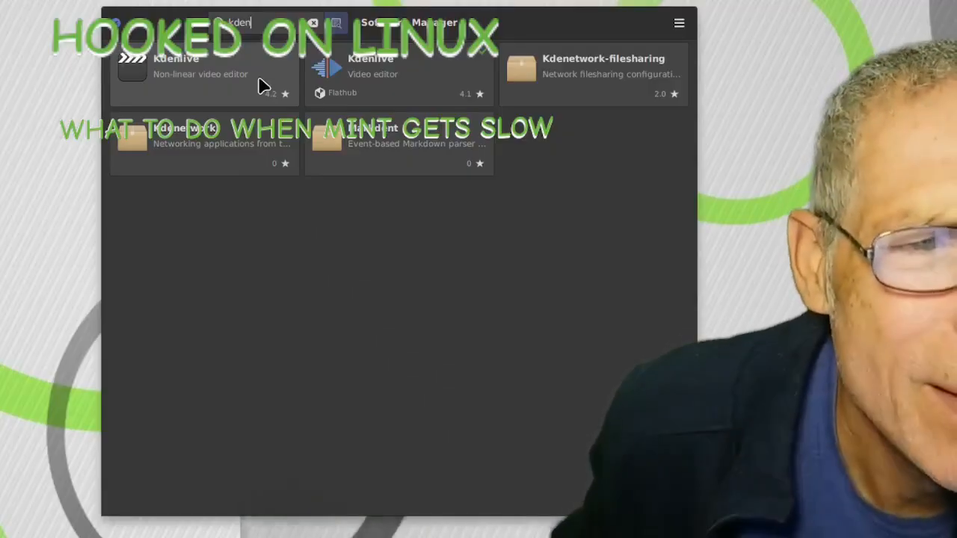
{"action": "mouse_move", "coordinate": [436, 79]}
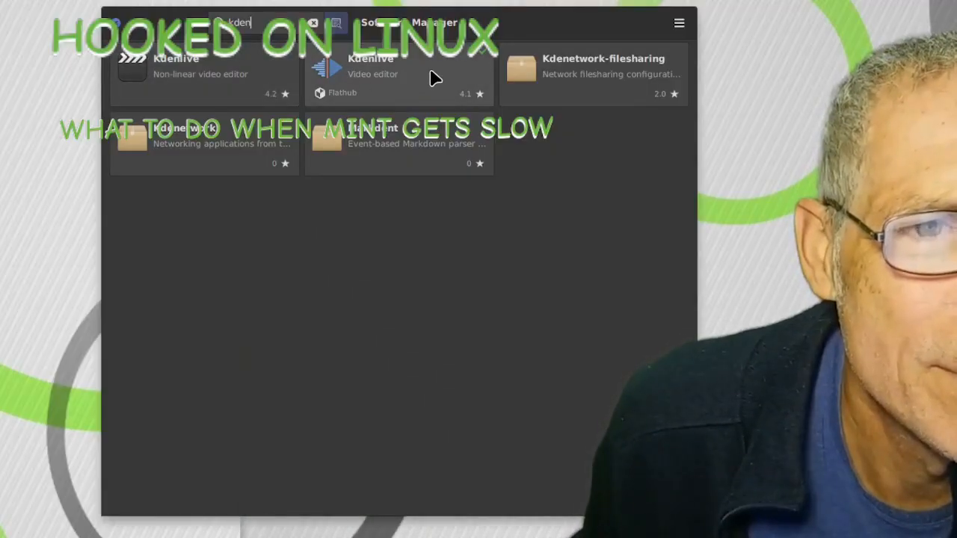
{"action": "mouse_move", "coordinate": [449, 75]}
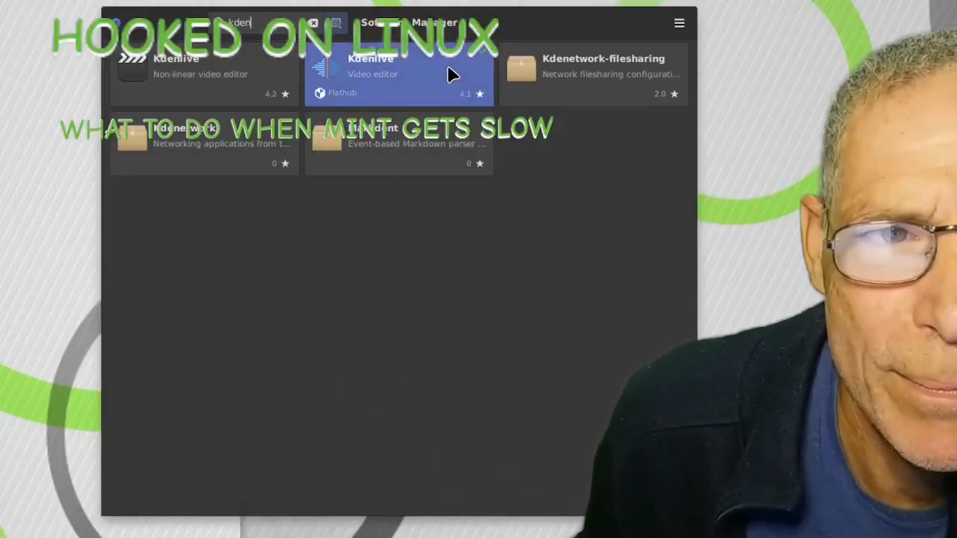
- Open the Flathub Kdenlive page and start removal, showing 290.9 MB of extra Flatpaks
{"action": "left_click", "coordinate": [399, 75]}
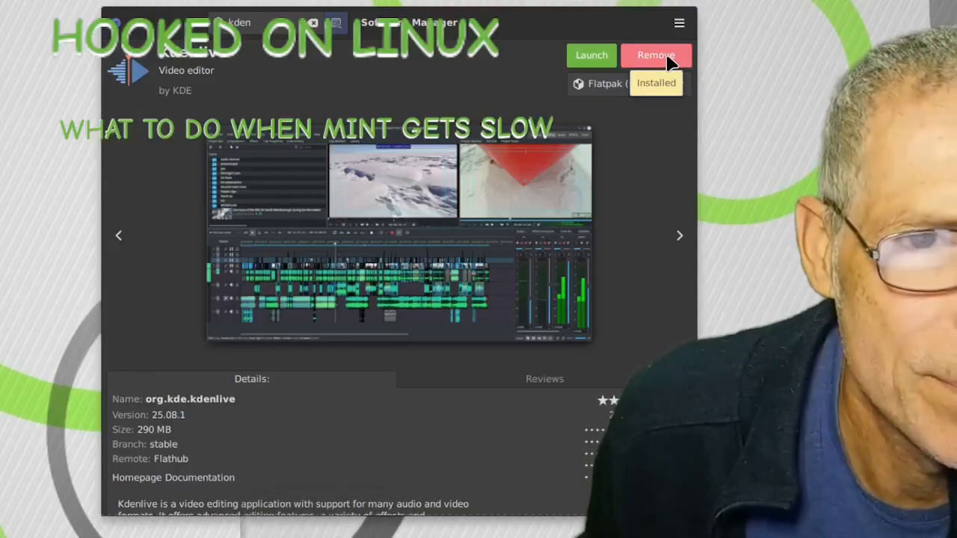
{"action": "left_click", "coordinate": [656, 55]}
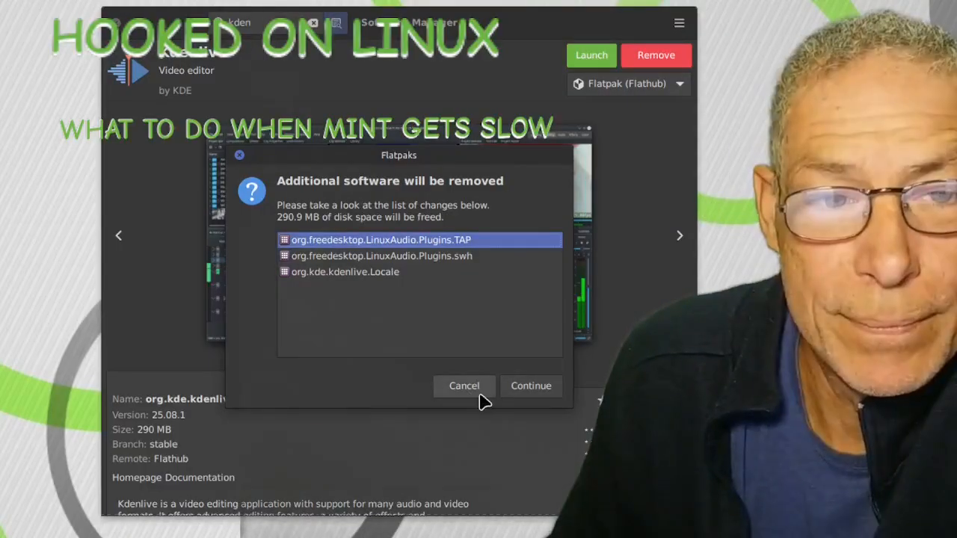
- Cancel the Kdenlive removal, skim 'now what.mp4' in Celluloid, then close the player
{"action": "left_click", "coordinate": [464, 386]}
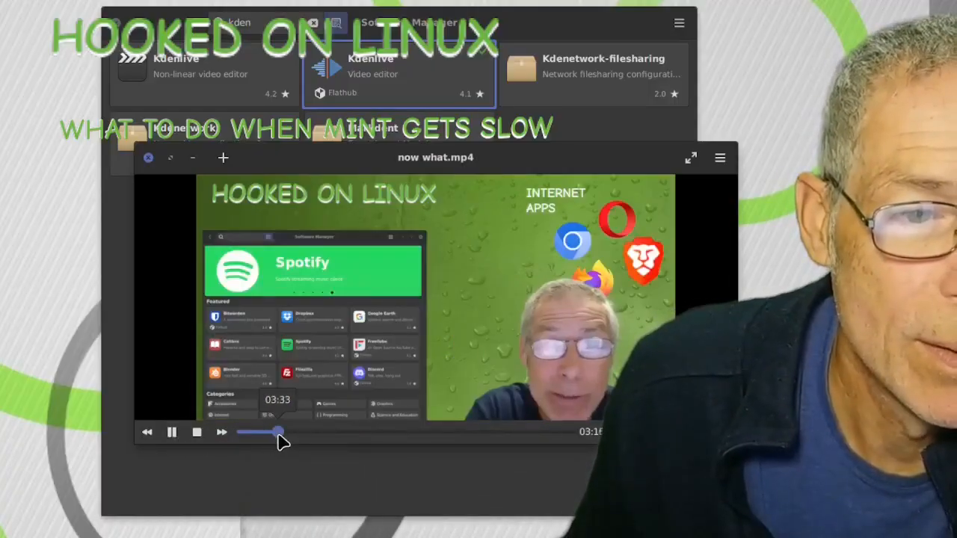
{"action": "left_click_drag", "start_coordinate": [280, 431], "coordinate": [330, 431]}
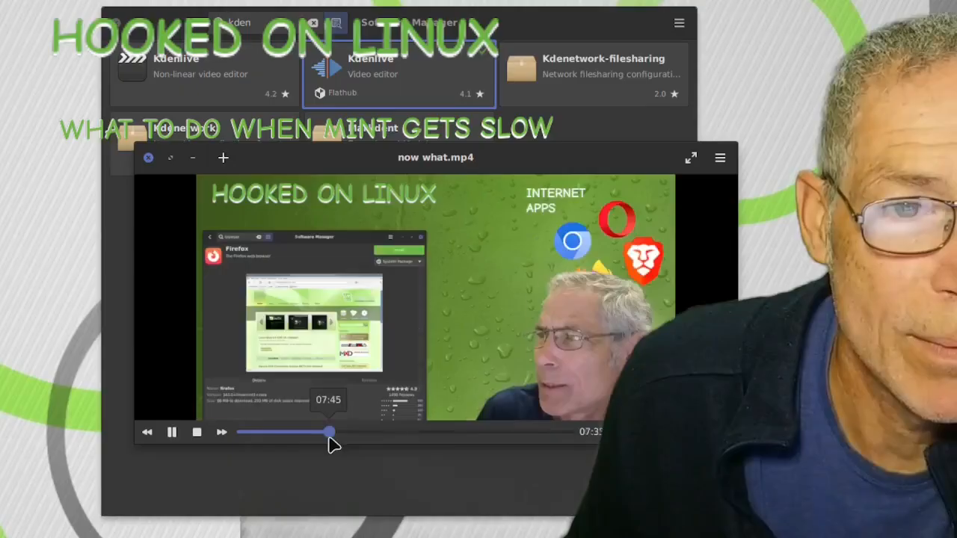
{"action": "left_click_drag", "start_coordinate": [329, 432], "coordinate": [396, 431]}
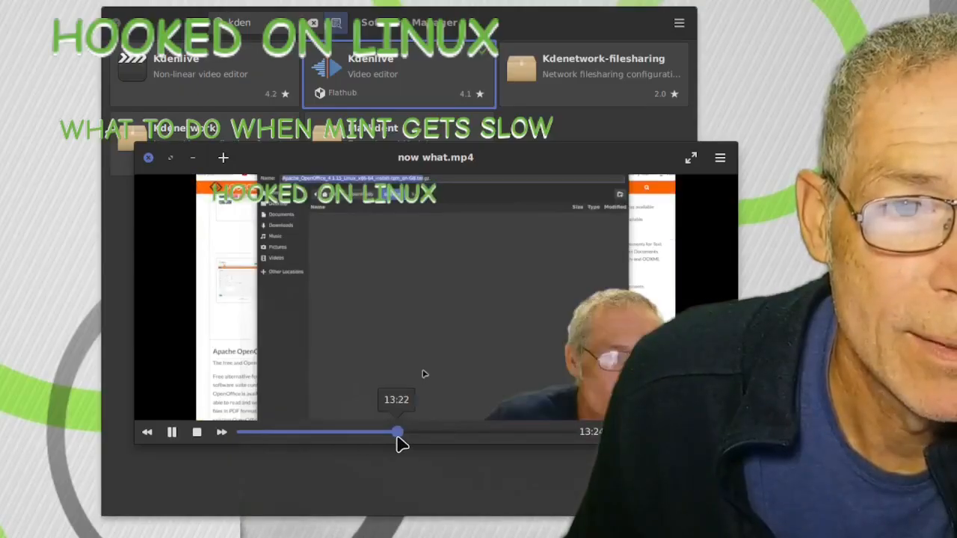
{"action": "left_click_drag", "start_coordinate": [397, 431], "coordinate": [430, 432]}
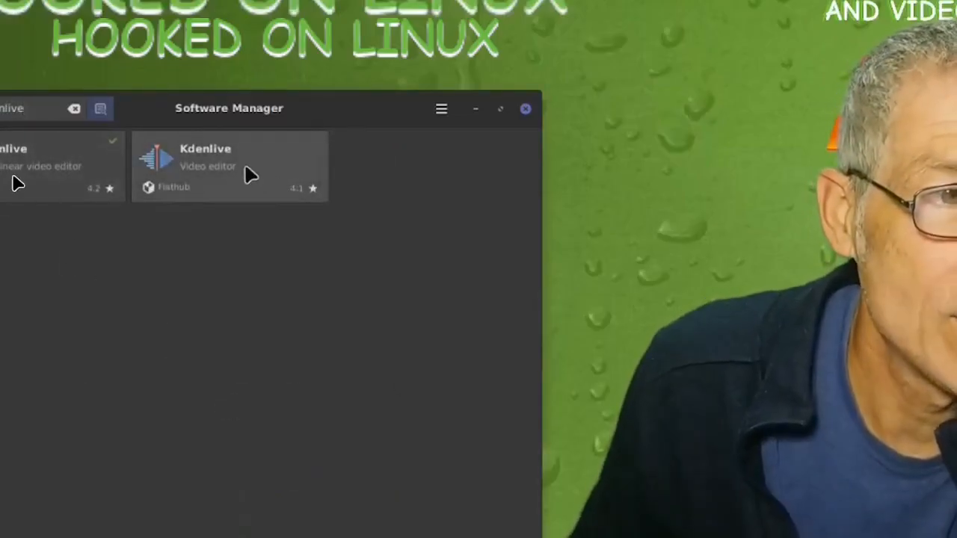
{"action": "left_click", "coordinate": [224, 161]}
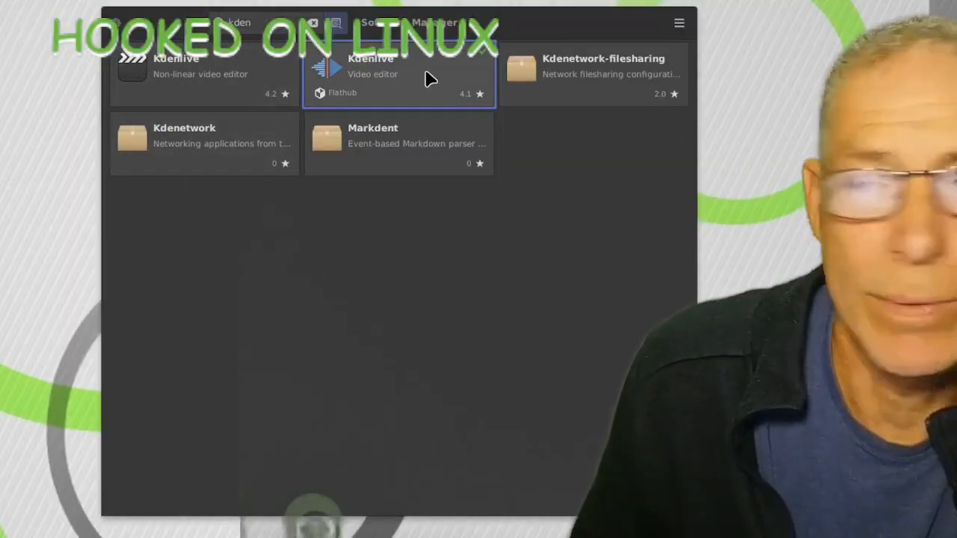
- Uninstall Flathub Kdenlive, confirming removal of its audio plugins and locale package
{"action": "left_click", "coordinate": [400, 75]}
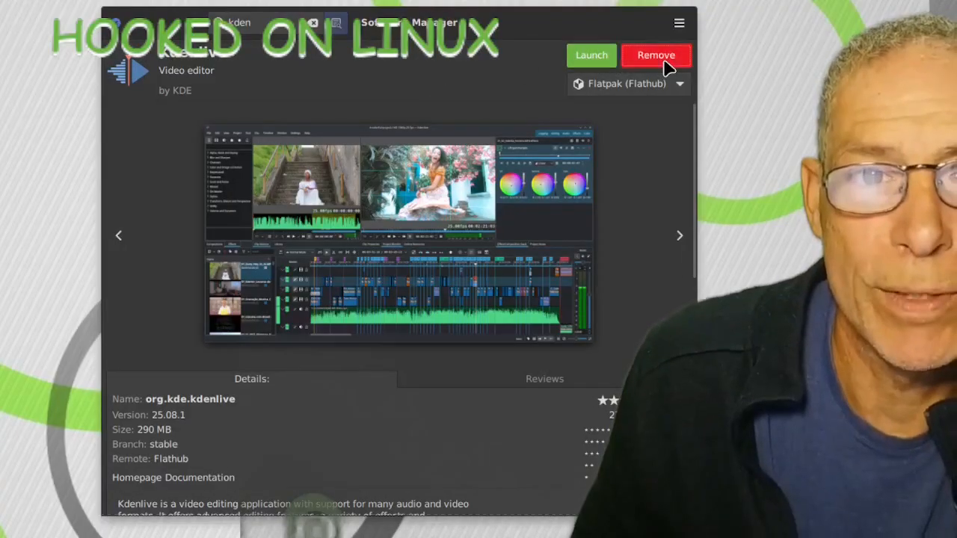
{"action": "left_click", "coordinate": [655, 54]}
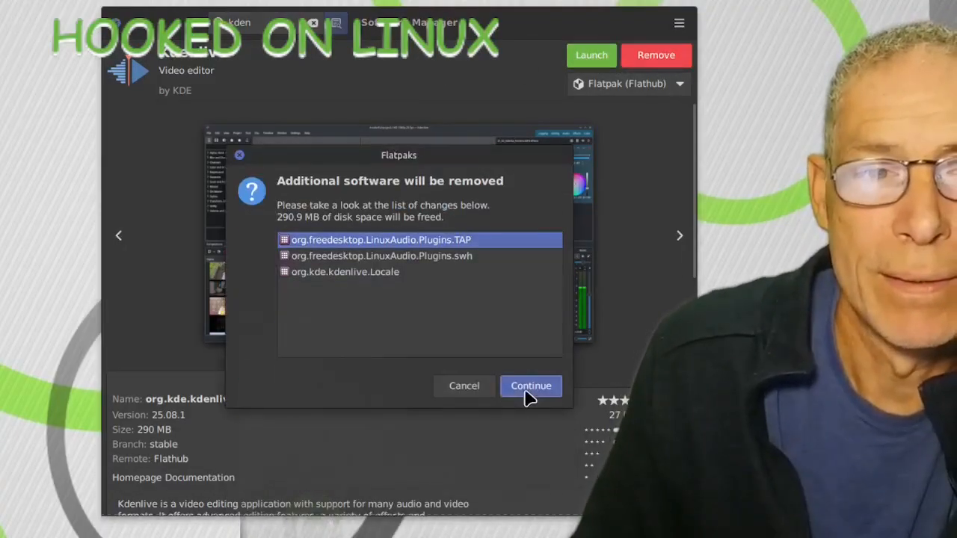
{"action": "left_click", "coordinate": [532, 386]}
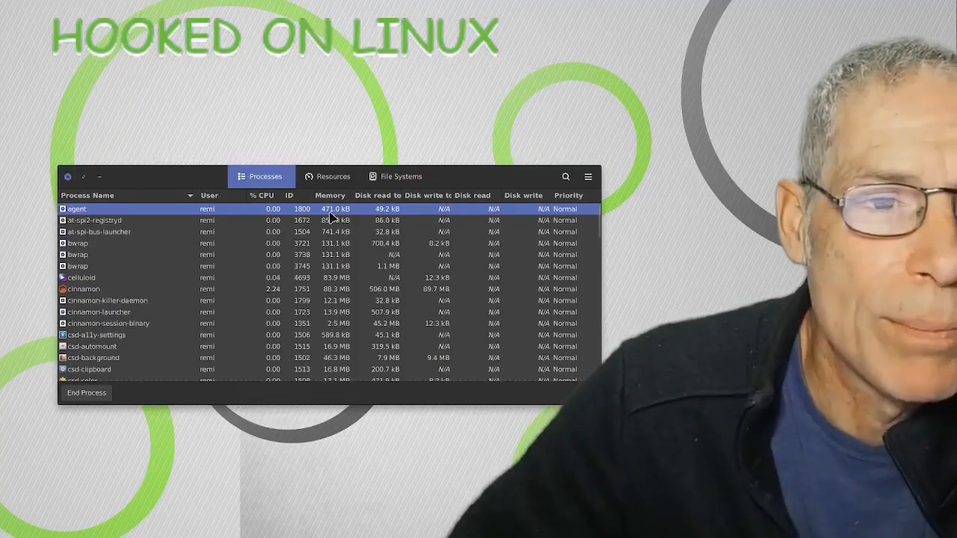
- Select the agent process row to check its CPU and memory use
{"action": "left_click", "coordinate": [262, 195]}
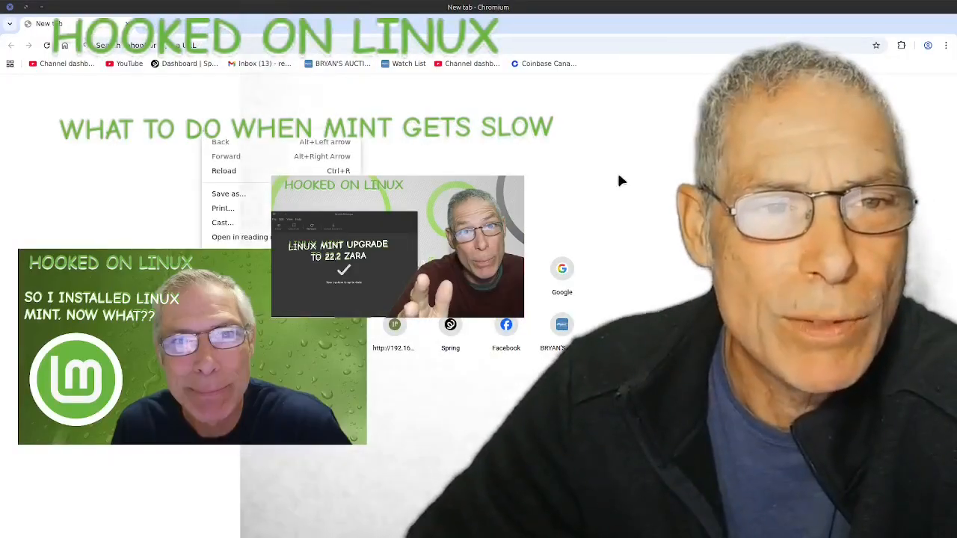
{"action": "left_click", "coordinate": [451, 382]}
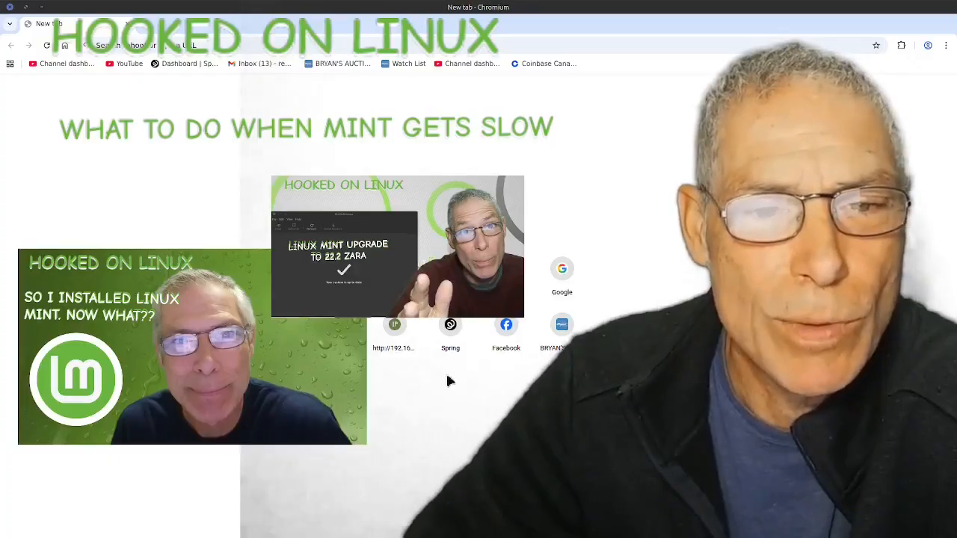